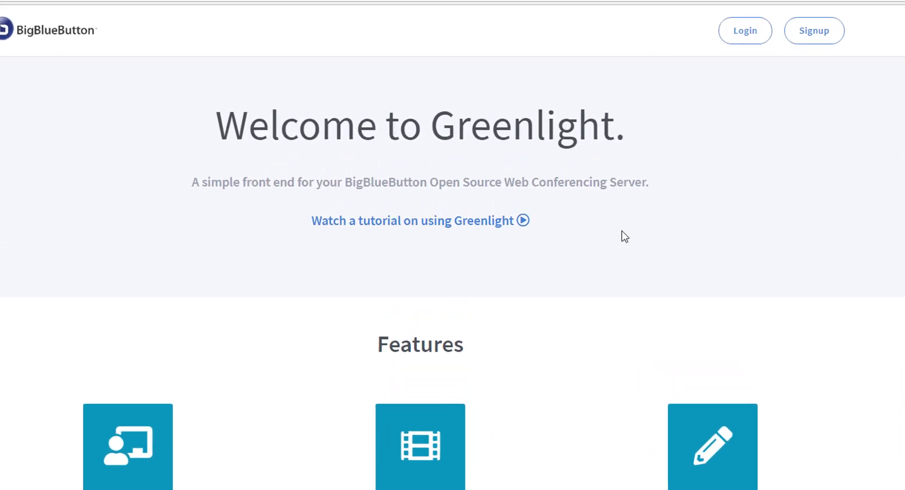
Step: Sign in to Greenlight with the Google account from the account chooser
click(745, 30)
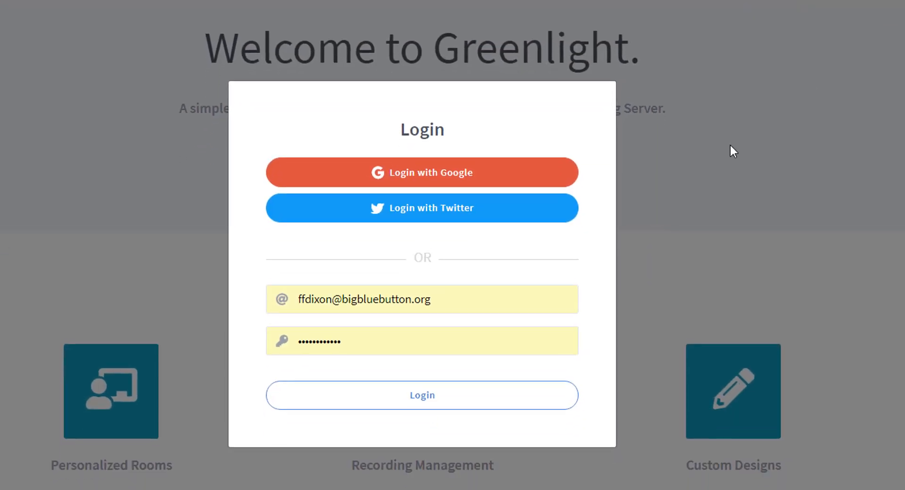
click(422, 173)
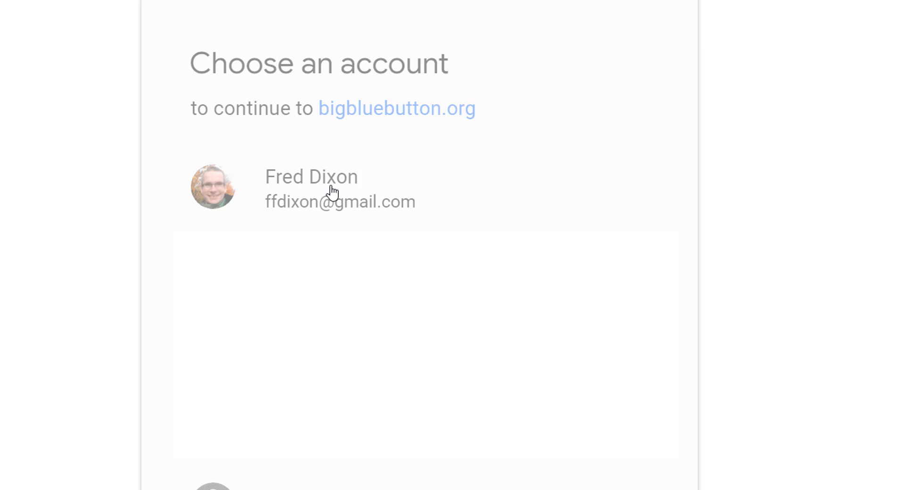
click(311, 188)
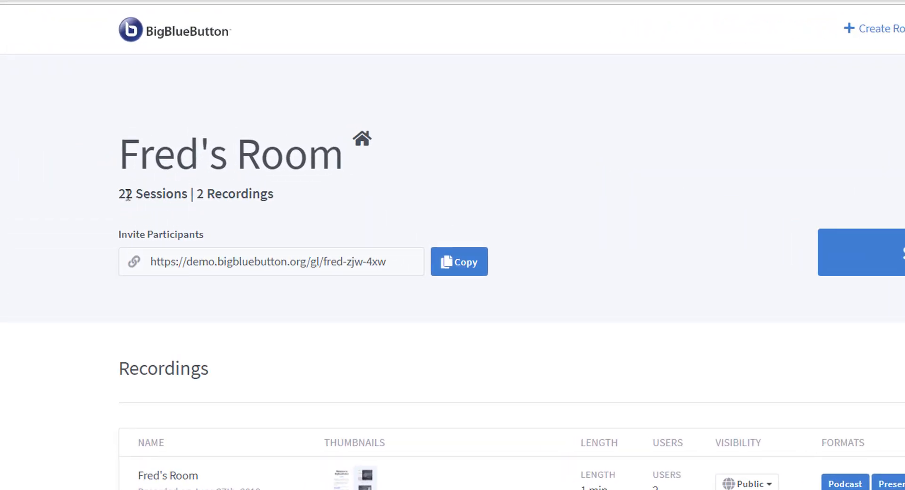
Step: Select Fred's Room invite participants link so it can be shared with a guest
double_click(234, 193)
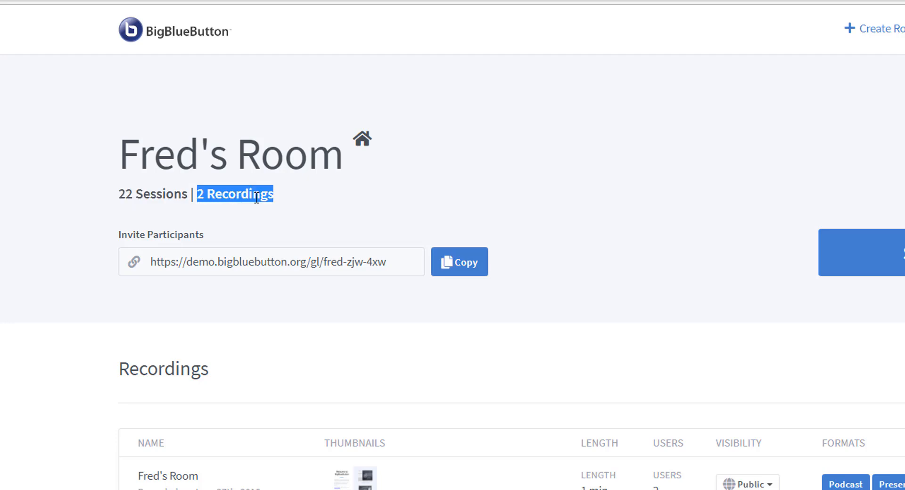
mouse_move(257, 198)
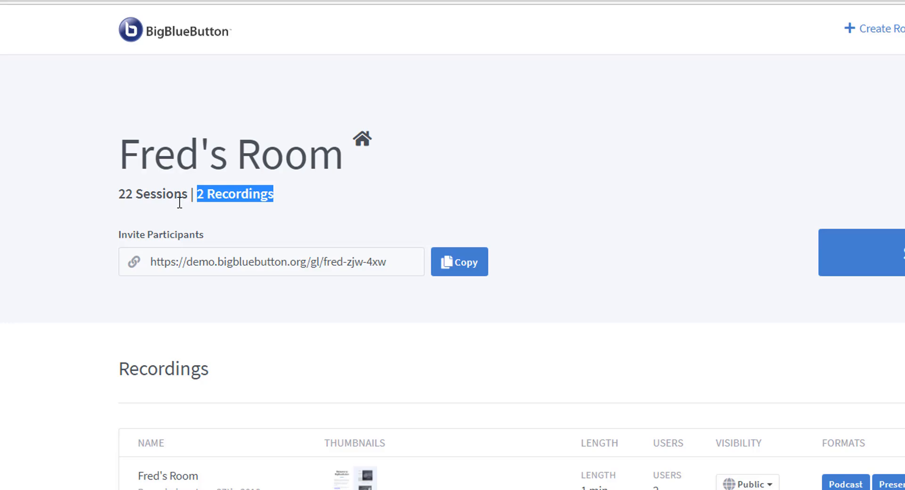
click(270, 261)
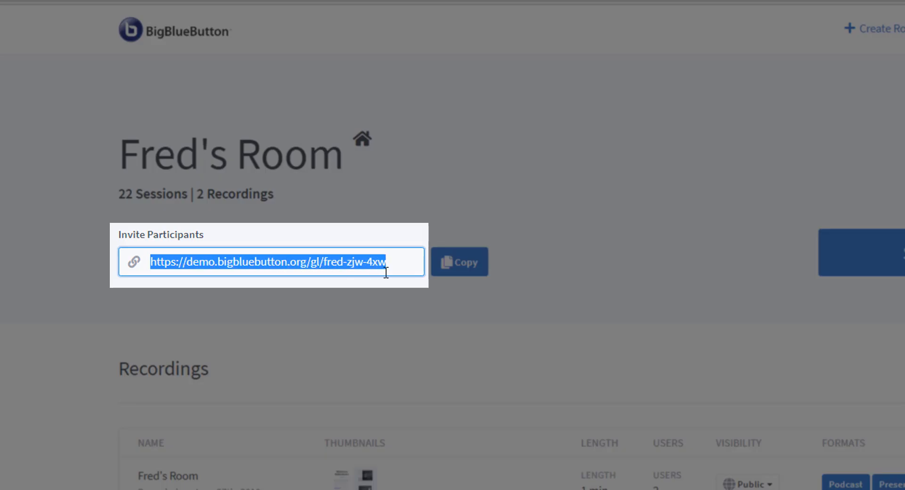
mouse_move(398, 264)
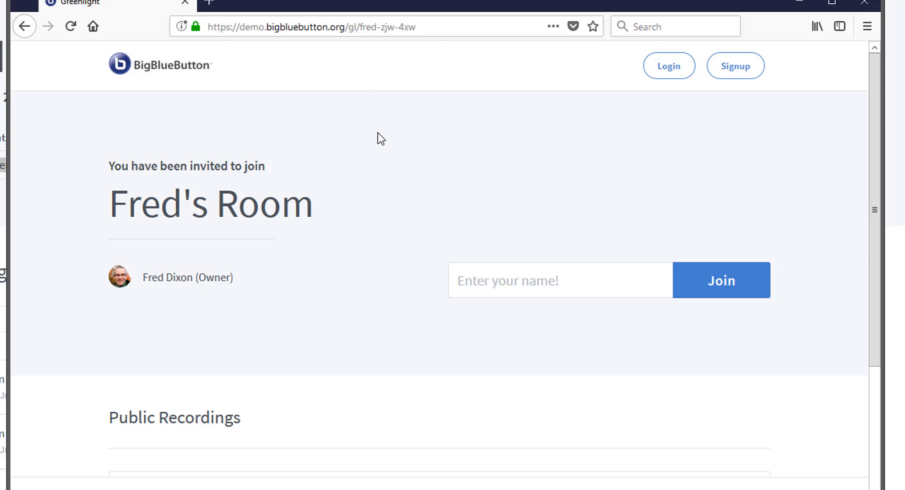
Step: Join Fred's Room from the invite link as a guest named Richard
click(559, 281)
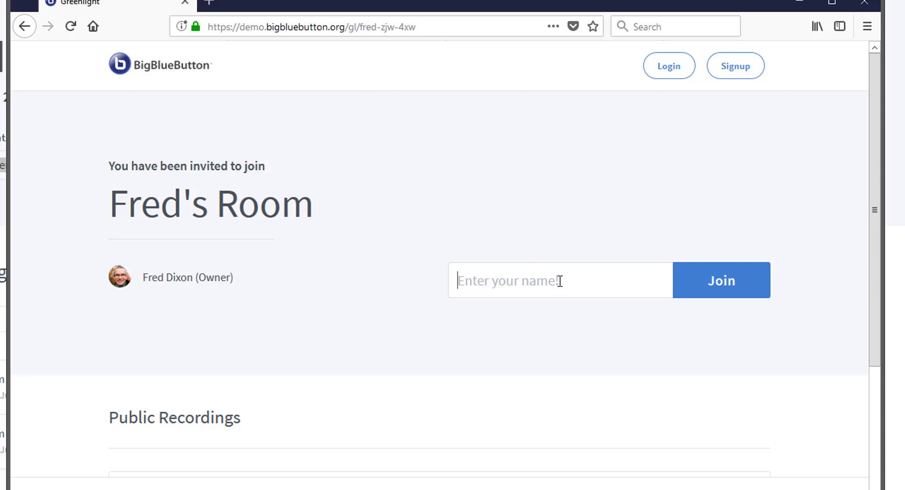
text(R)
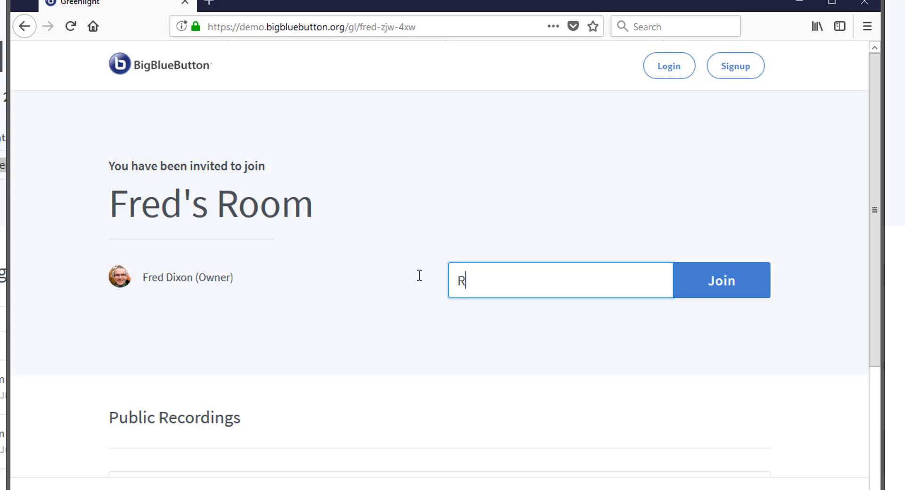
text(ichard)
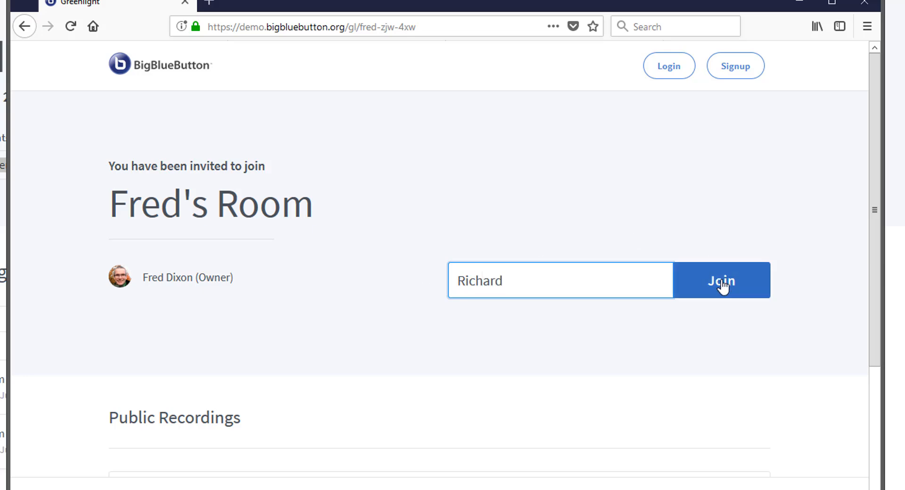
click(719, 280)
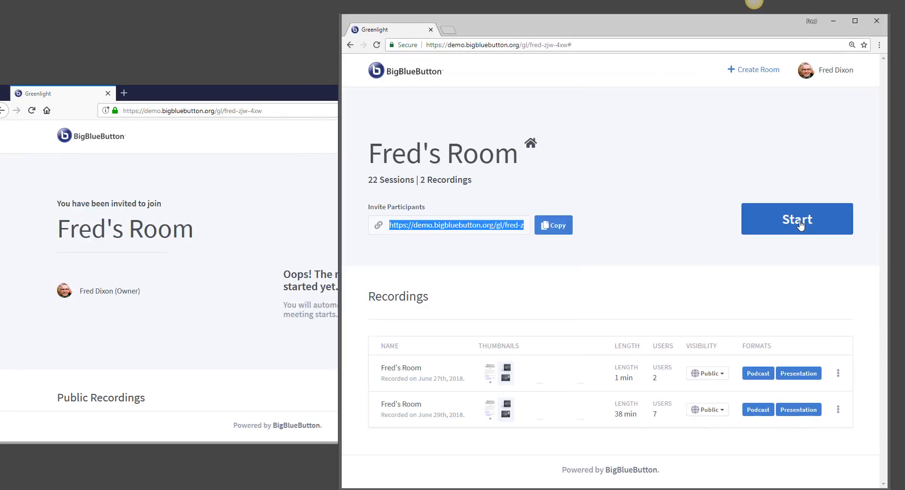
Step: Start the meeting, join audio by microphone, confirm the echo test and accept the recording notice
click(796, 219)
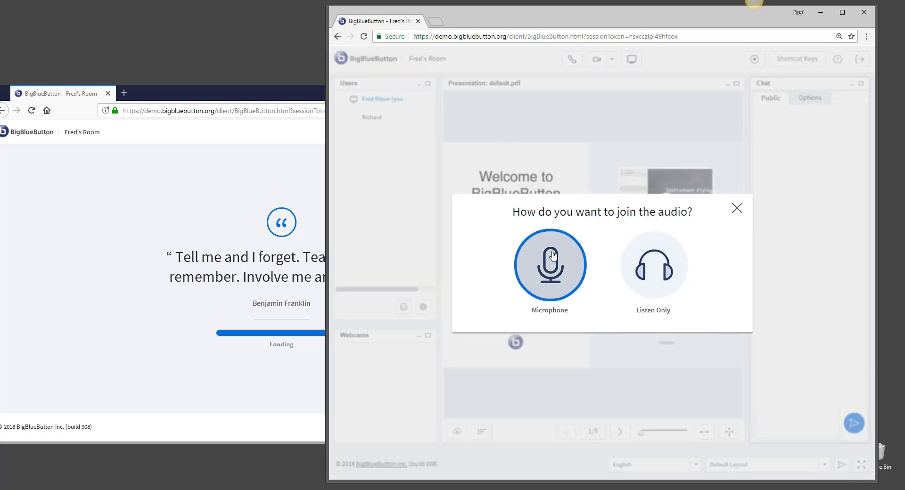
click(549, 265)
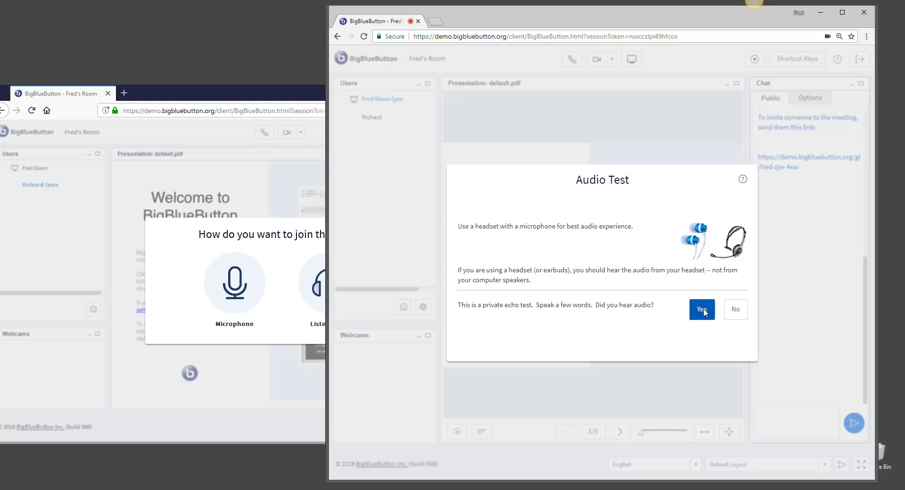
click(702, 310)
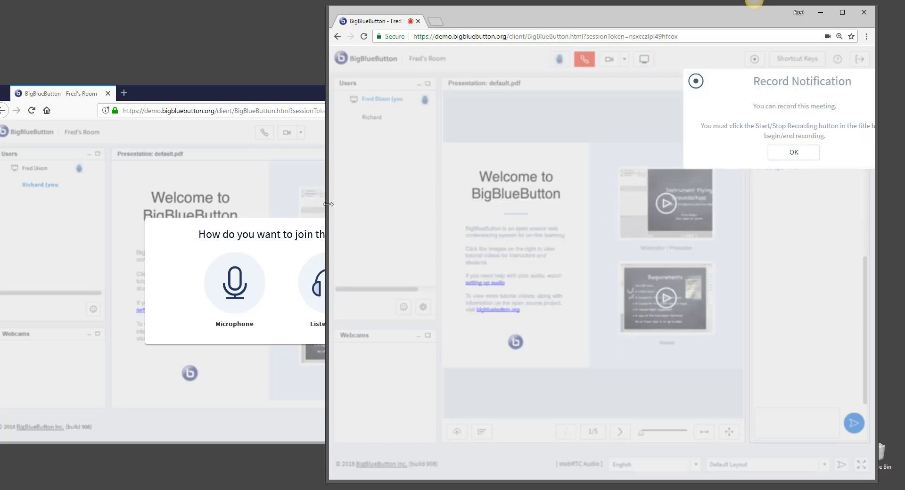
click(794, 151)
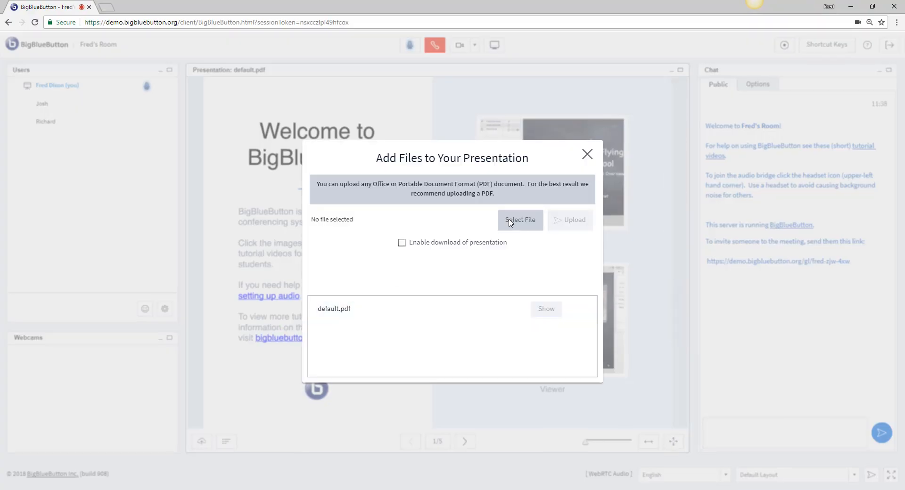
Step: Upload BigBlueButton Overview 2018.pdf as the meeting presentation
click(520, 219)
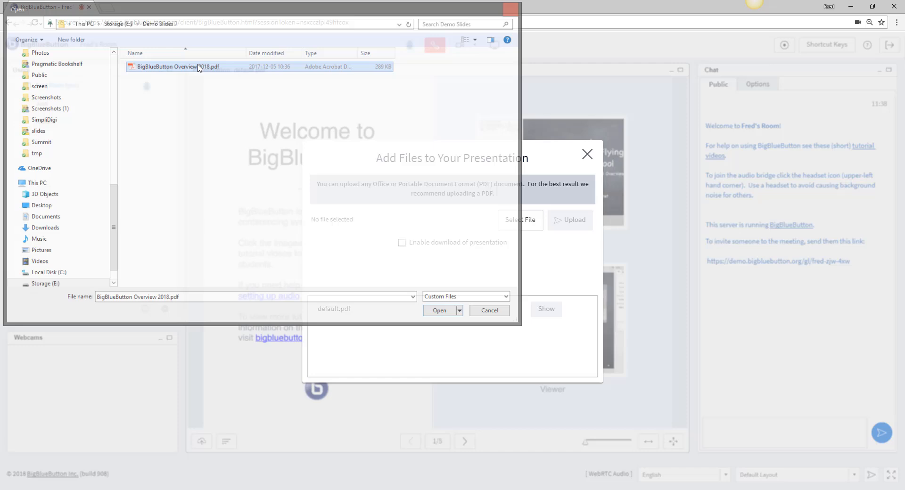
click(438, 311)
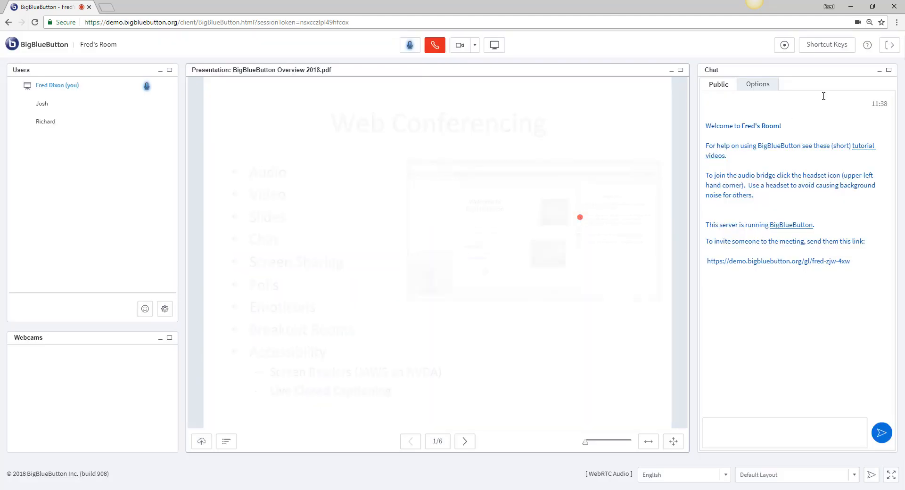
Step: Start recording the meeting and send 'Hey Jo' to the public chat
click(784, 45)
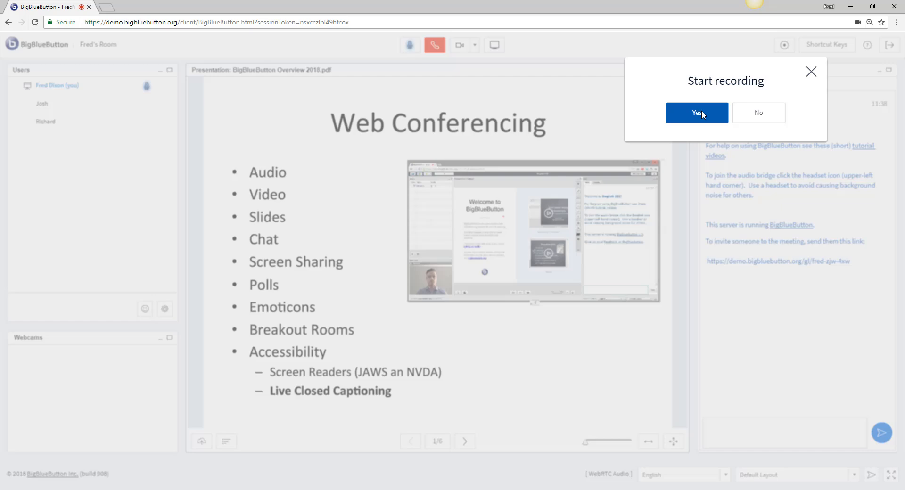
click(696, 112)
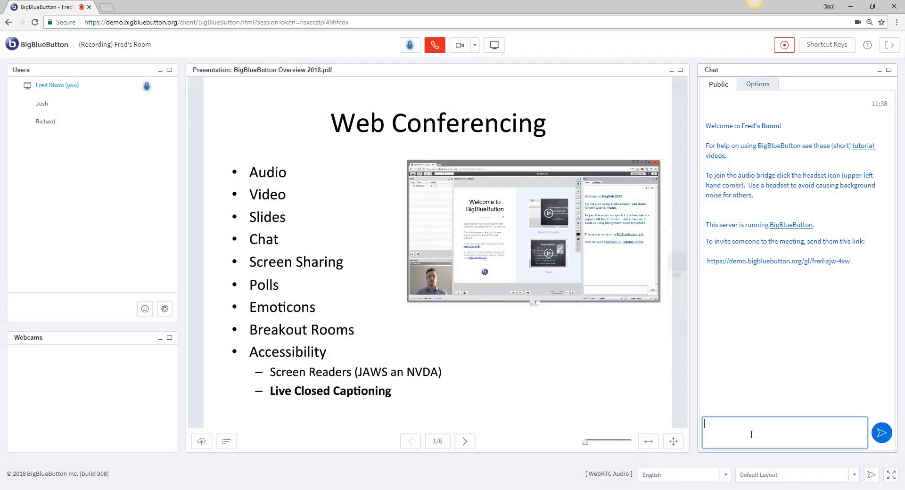
text(Hey Jo)
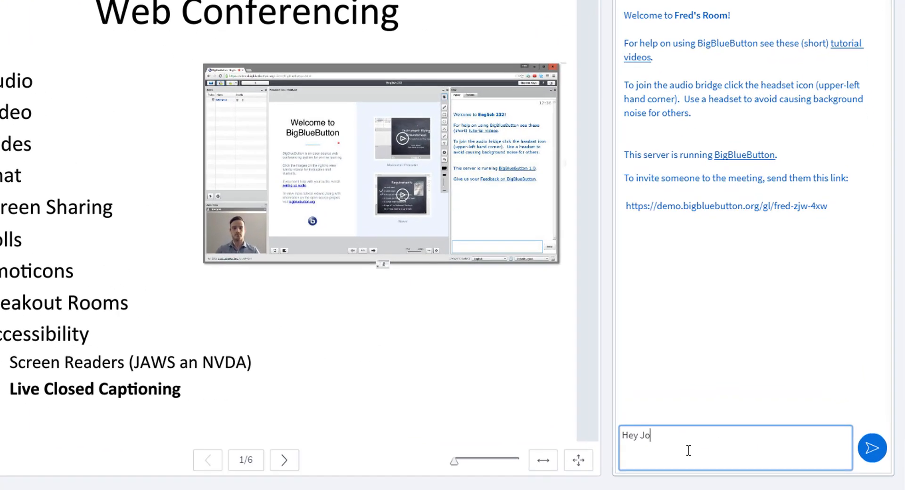
click(873, 448)
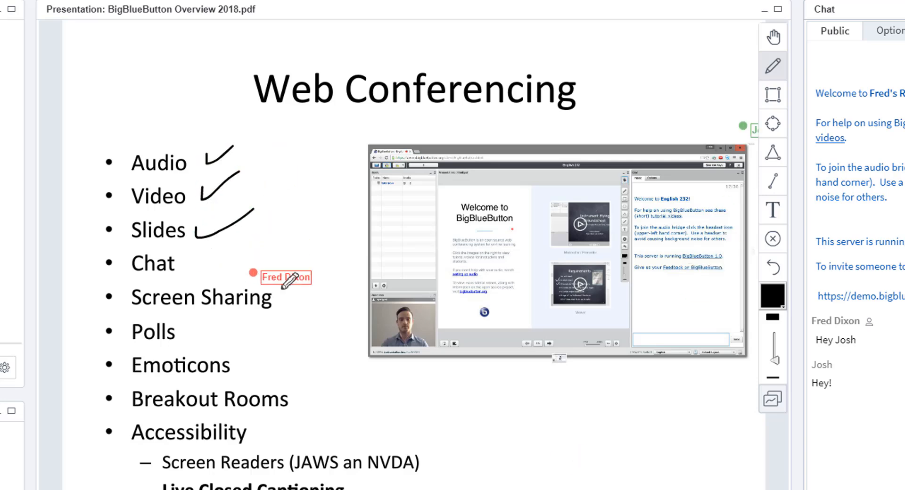
mouse_move(583, 468)
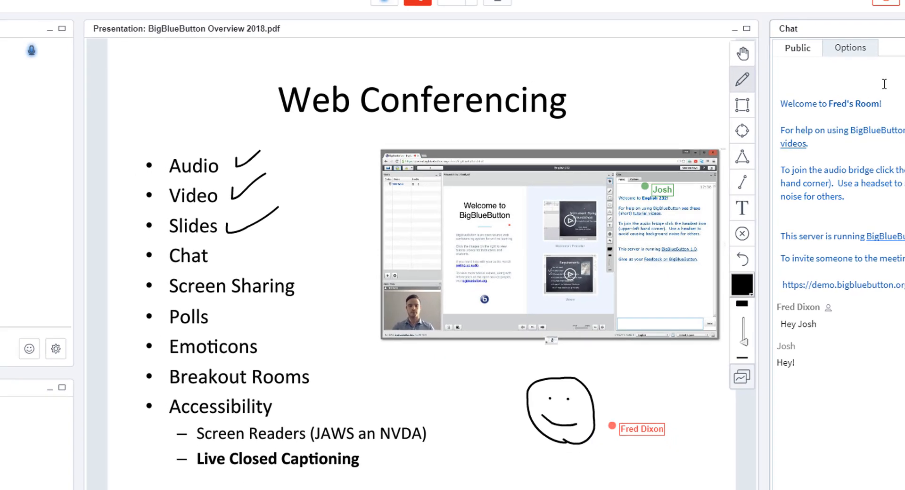
Step: Stop recording, log out ending the meeting for everyone, and return to Fred's Room page
click(784, 44)
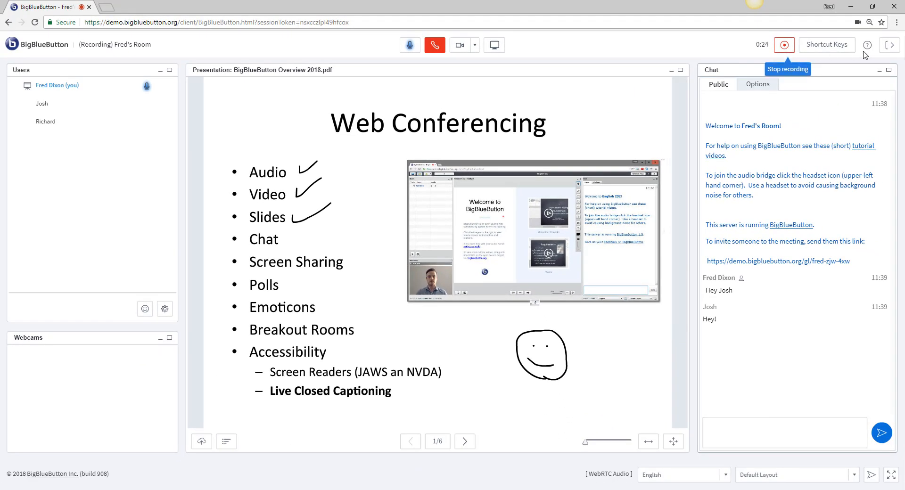
click(890, 45)
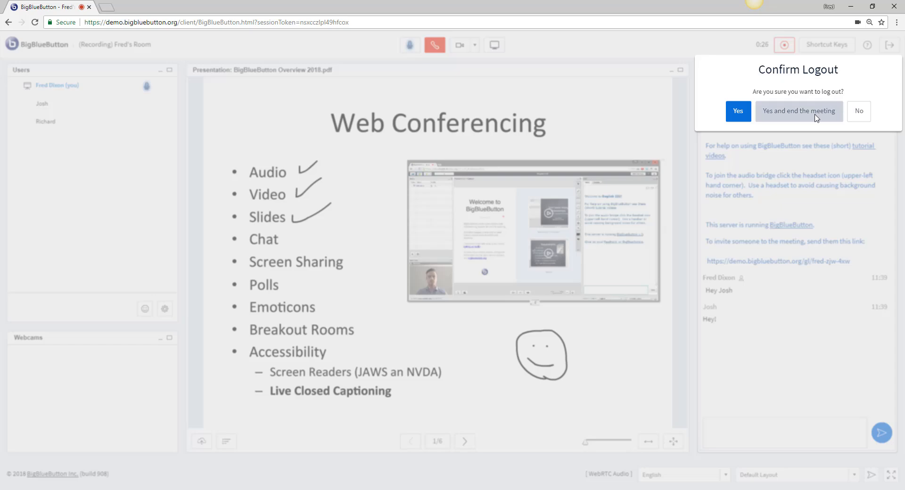
click(739, 111)
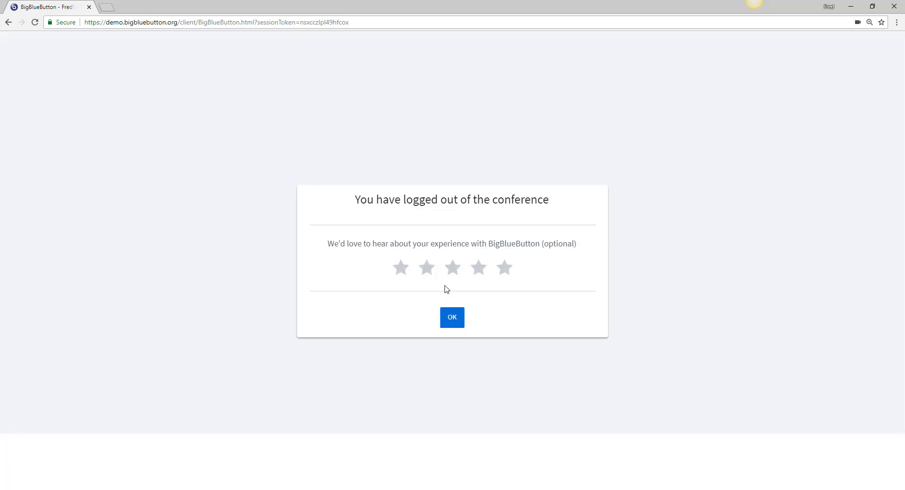
click(452, 317)
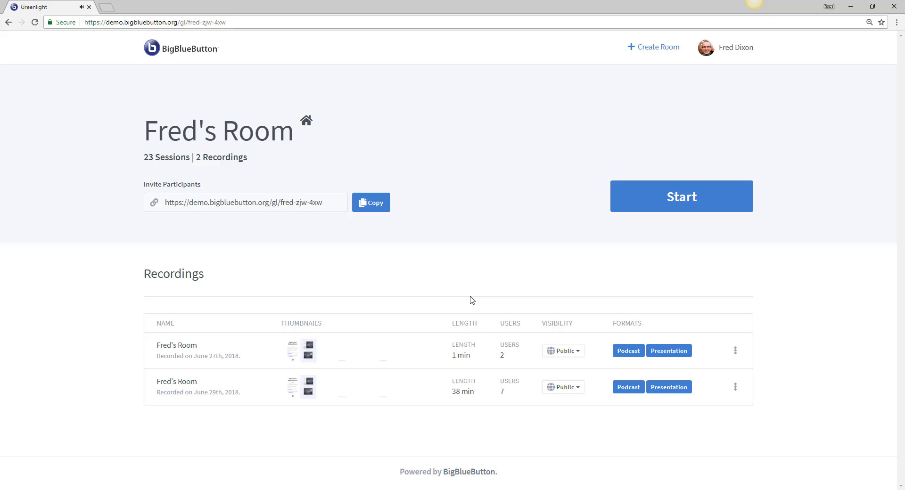
click(245, 202)
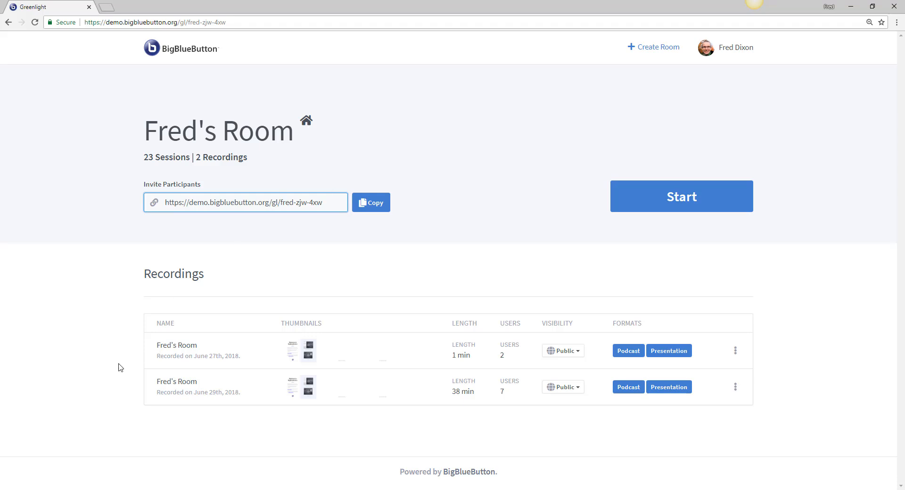
mouse_move(130, 369)
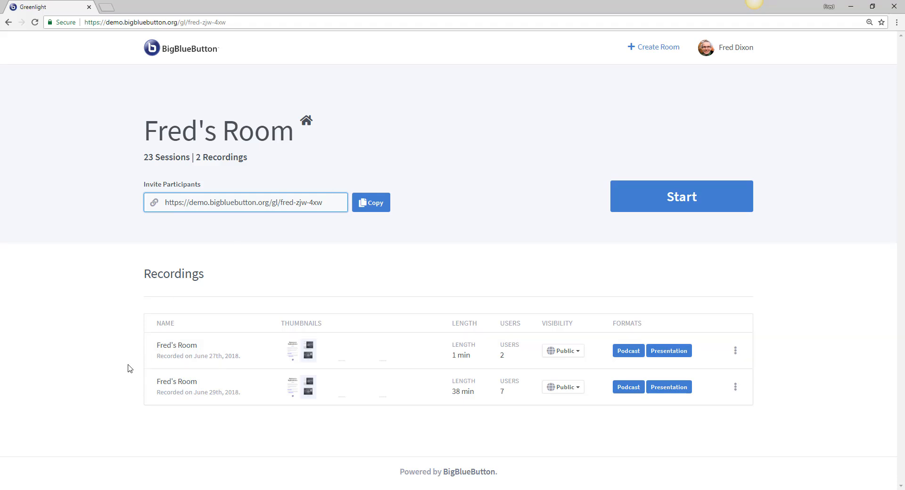
scroll(down, 3)
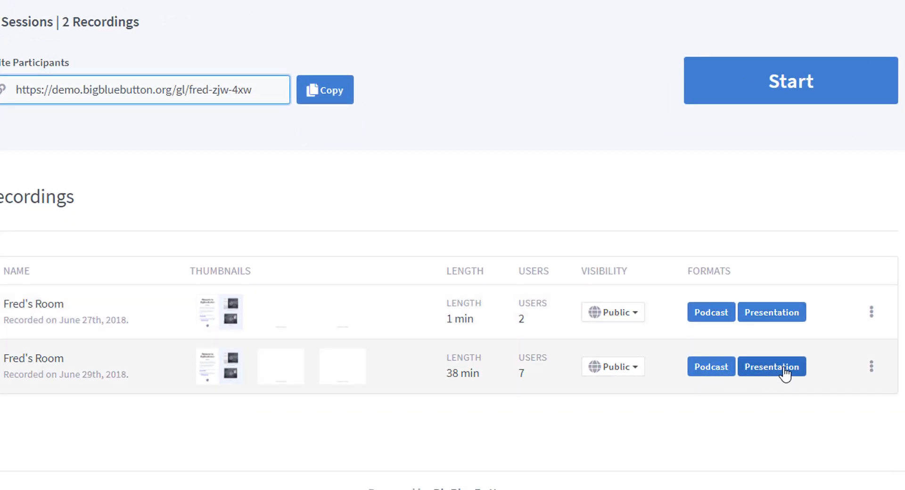
click(772, 367)
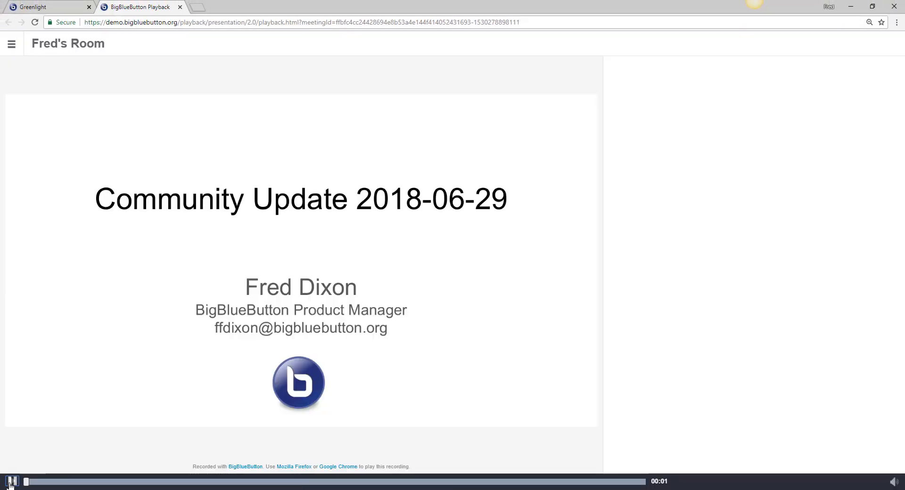
click(11, 481)
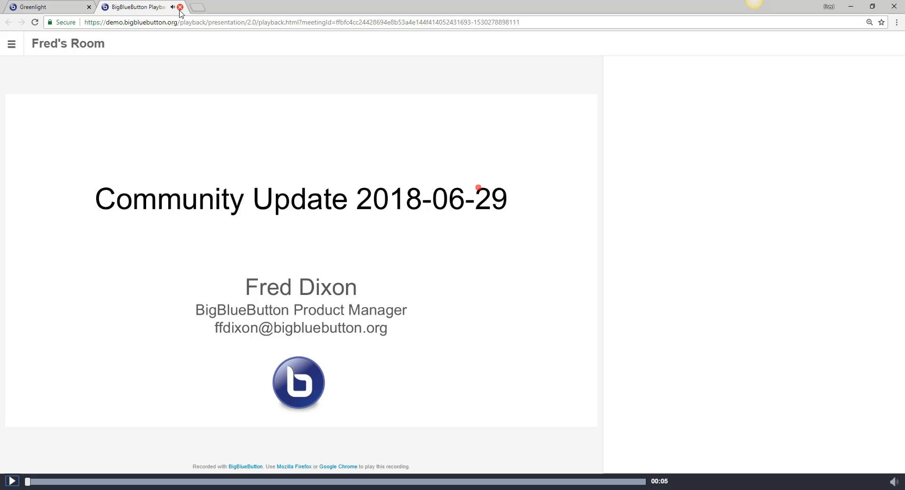
click(179, 7)
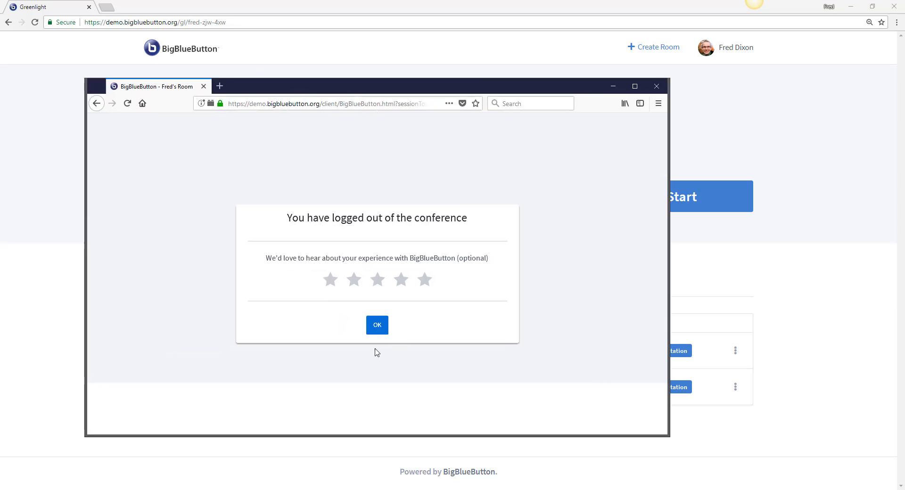
click(377, 325)
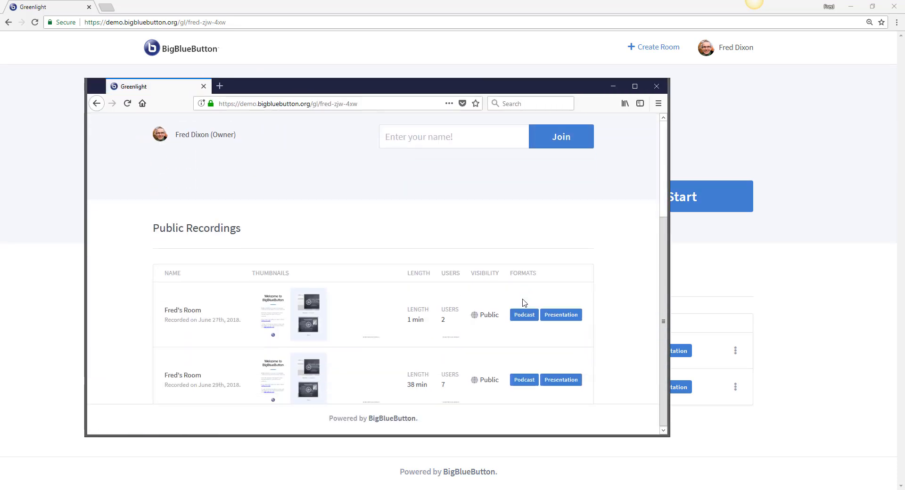
mouse_move(641, 384)
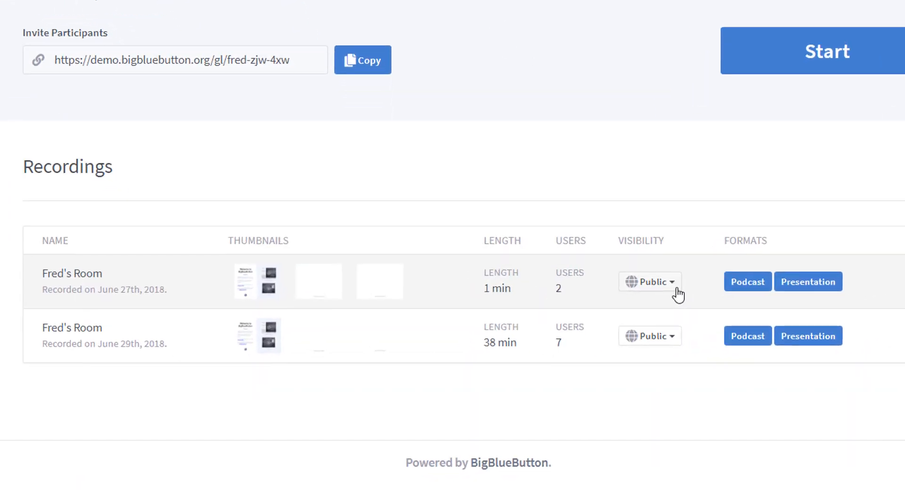
Step: Make the June 27th recording Unlisted and refresh the guest's public room page
click(650, 282)
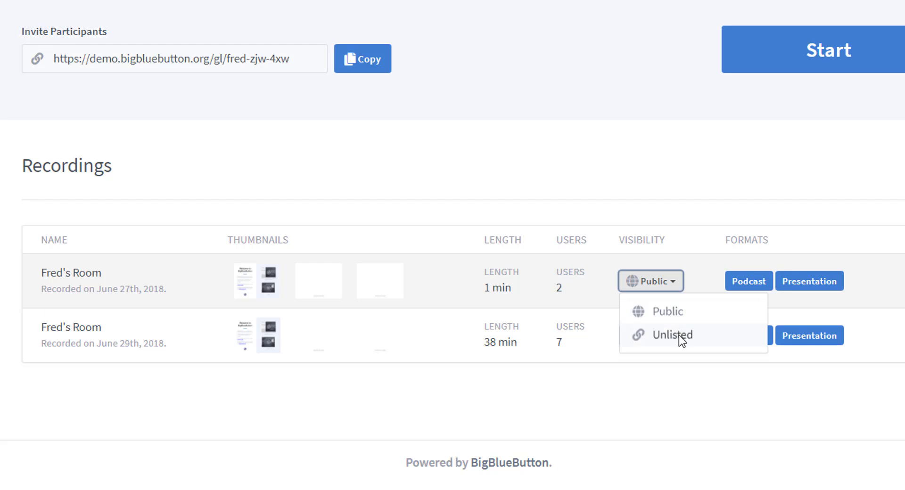
click(672, 334)
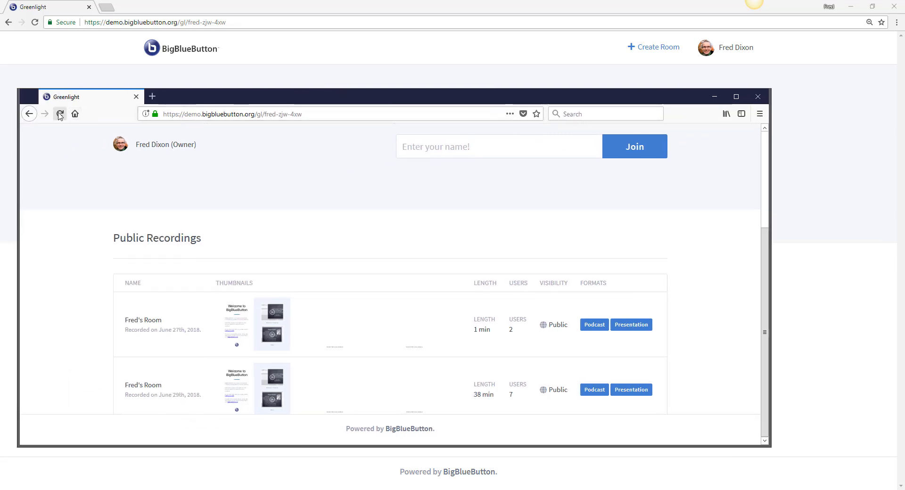
click(60, 114)
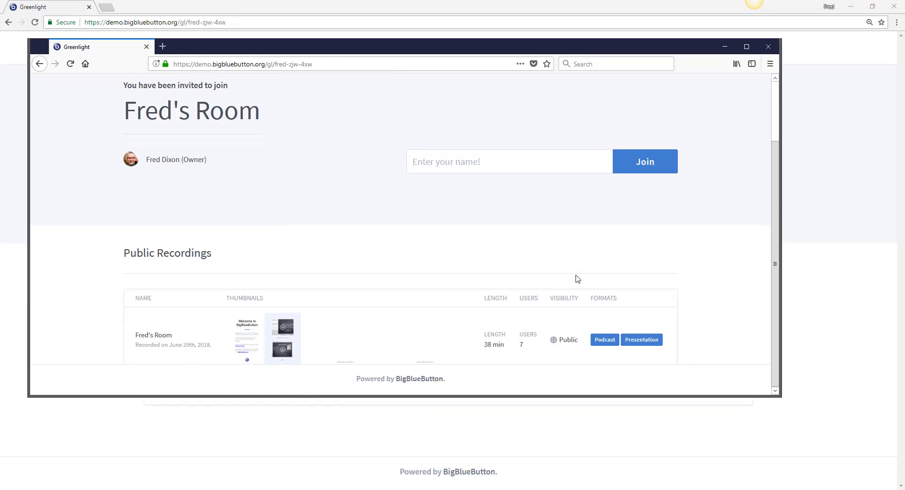
mouse_move(604, 339)
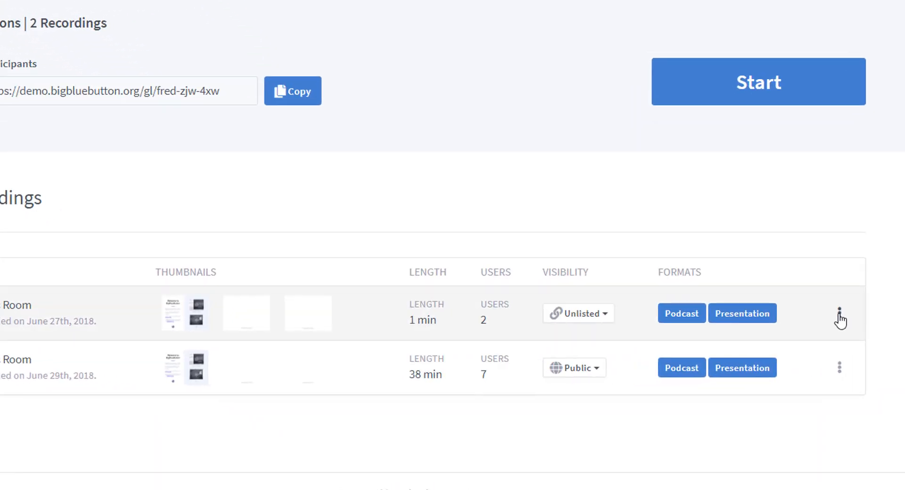
Step: Delete the June 27th recording, leaving only the June 29th recording in Fred's Room
click(839, 314)
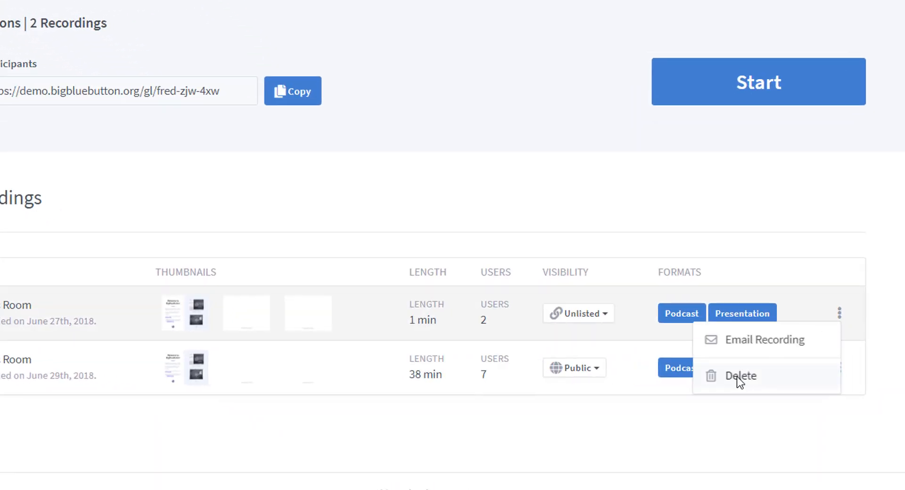
click(741, 376)
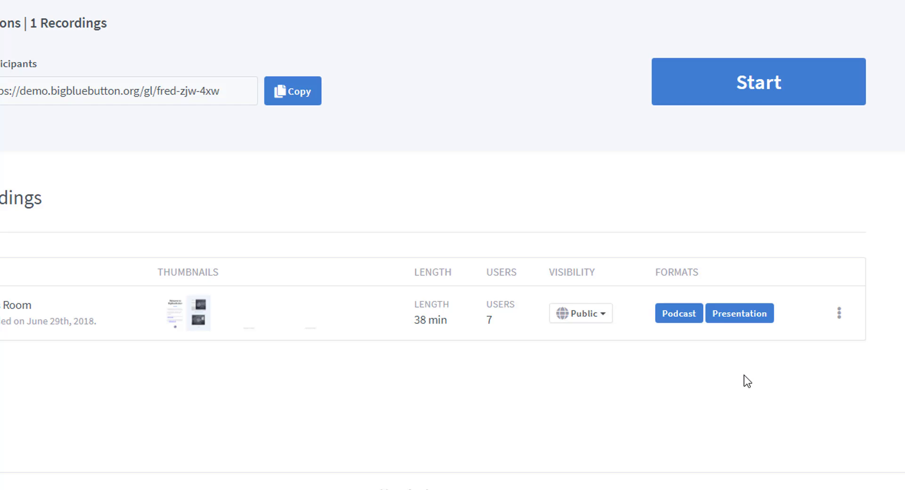
click(839, 313)
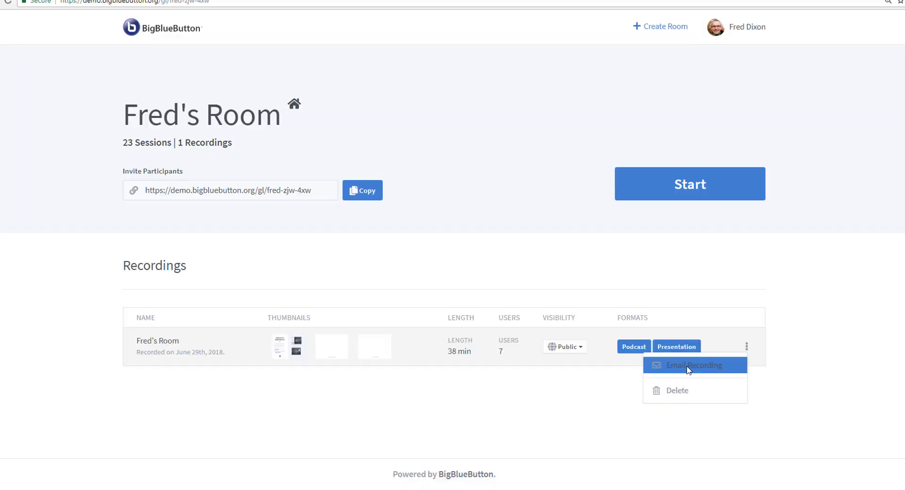
click(694, 365)
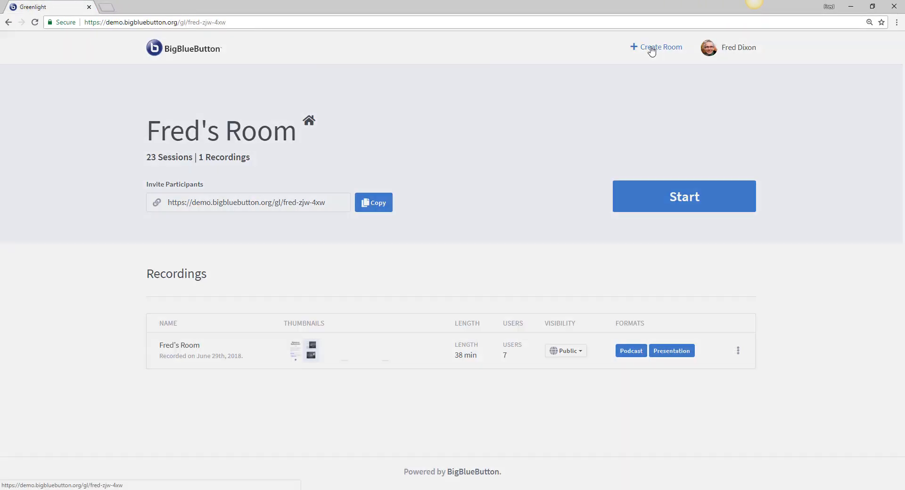
Step: Create a second room named New Room and view its page with its own invite link
click(655, 47)
text(New Room)
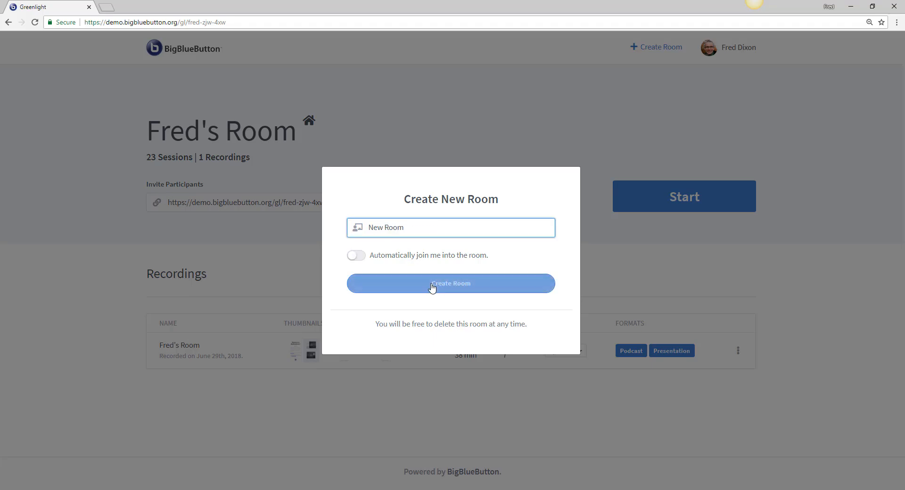
click(451, 283)
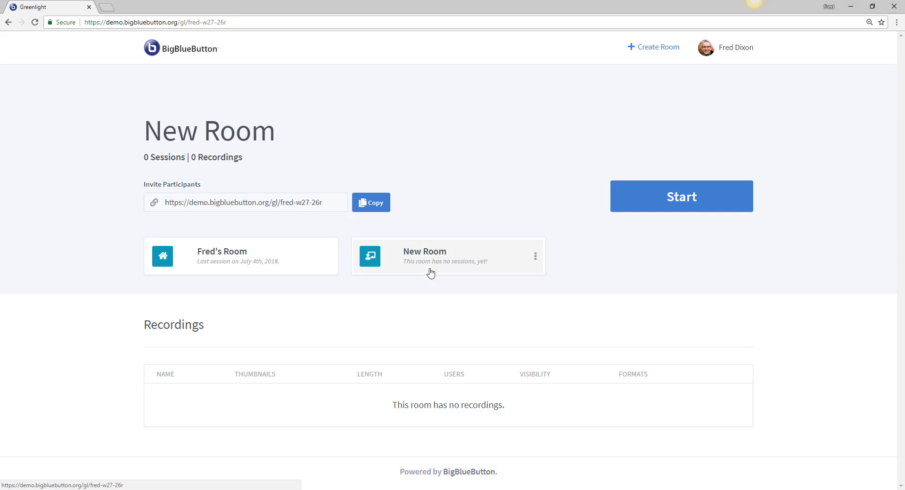
click(240, 255)
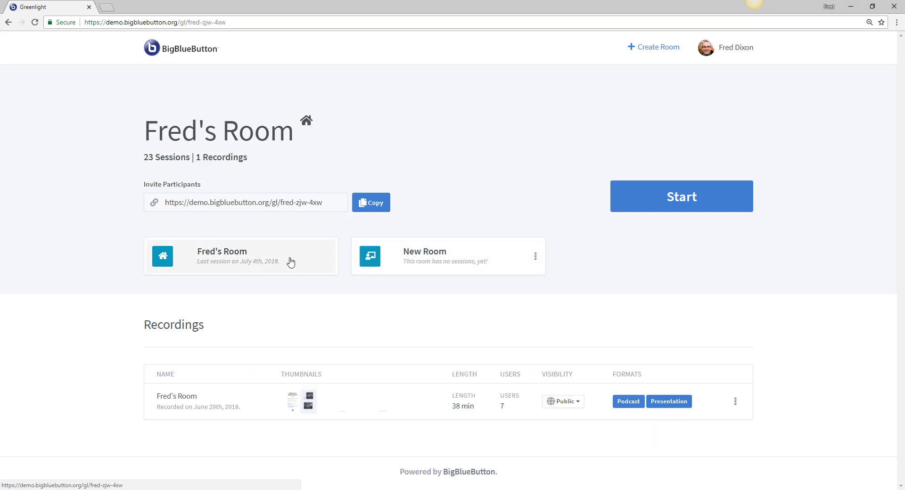
click(447, 255)
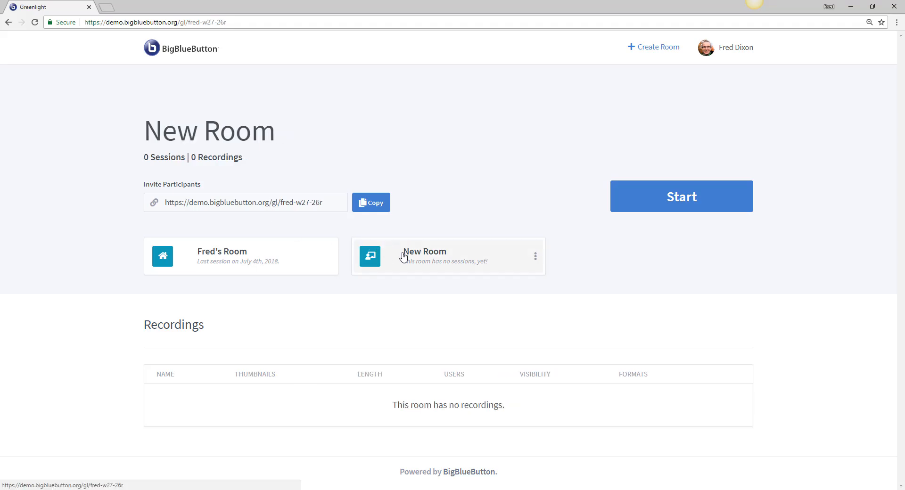
click(245, 202)
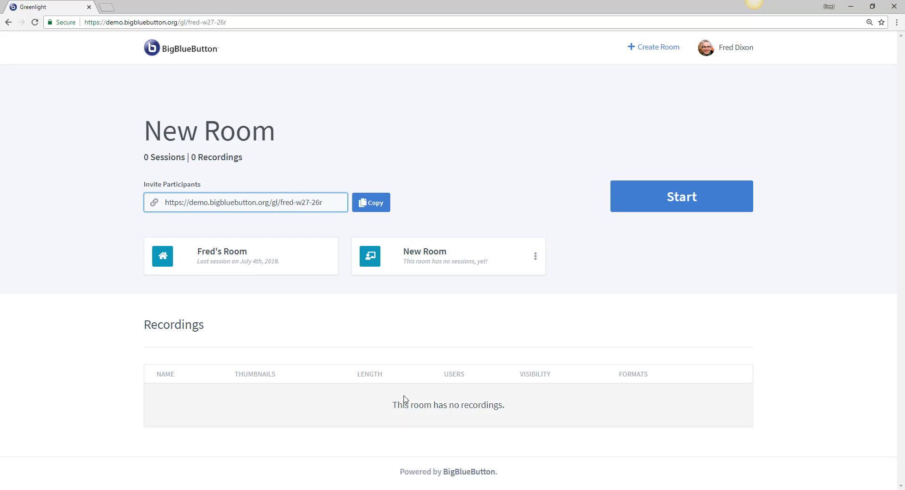
click(735, 47)
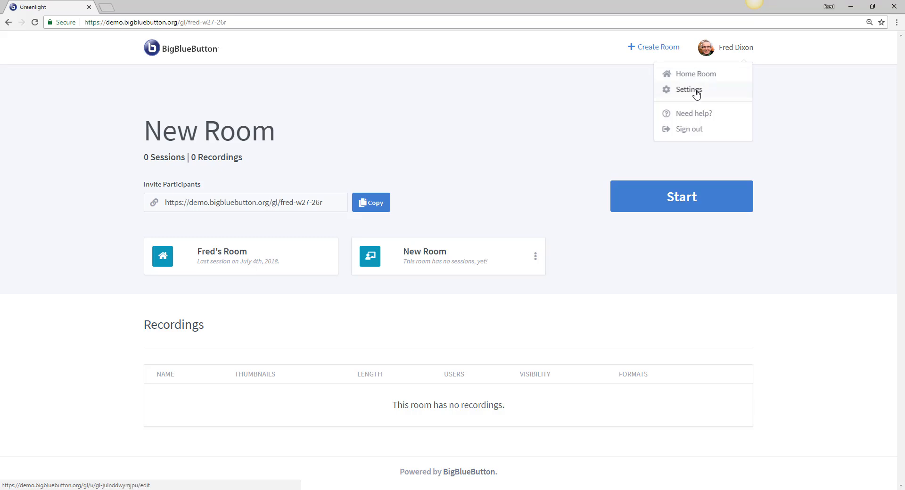
Step: View the account settings' Design section, which reports customization isn't supported
click(688, 89)
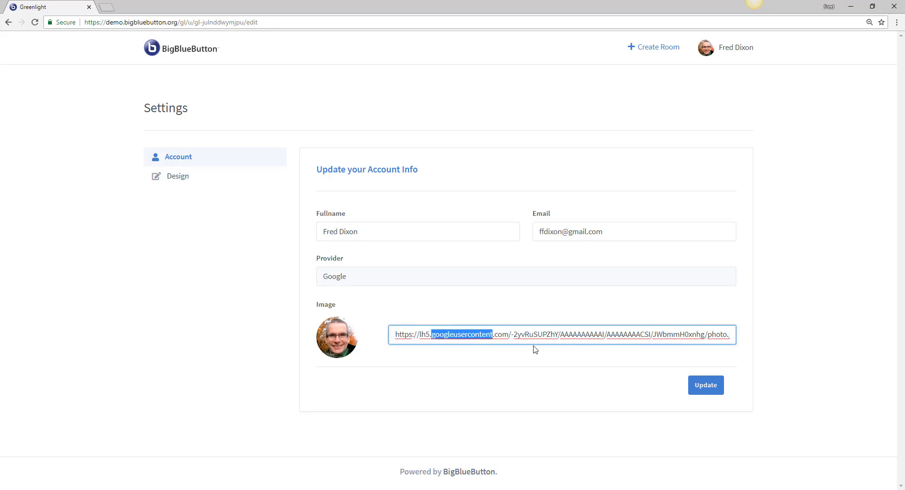
click(178, 176)
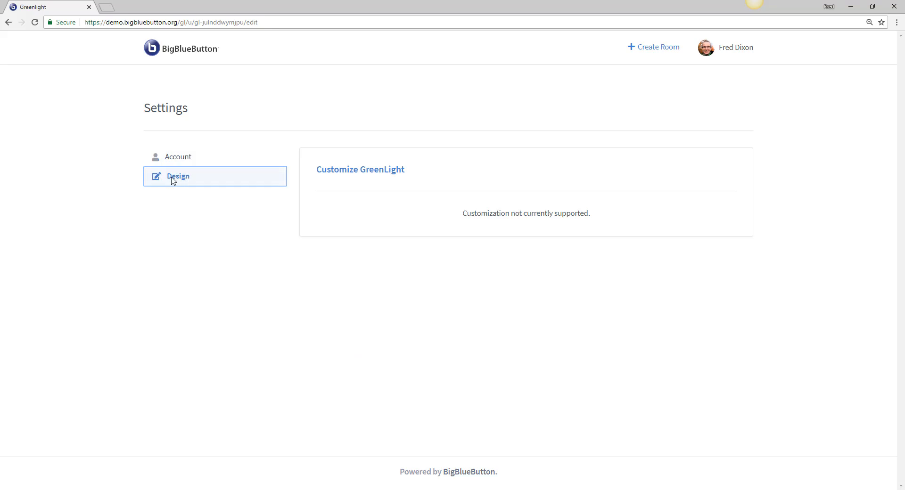
mouse_move(399, 219)
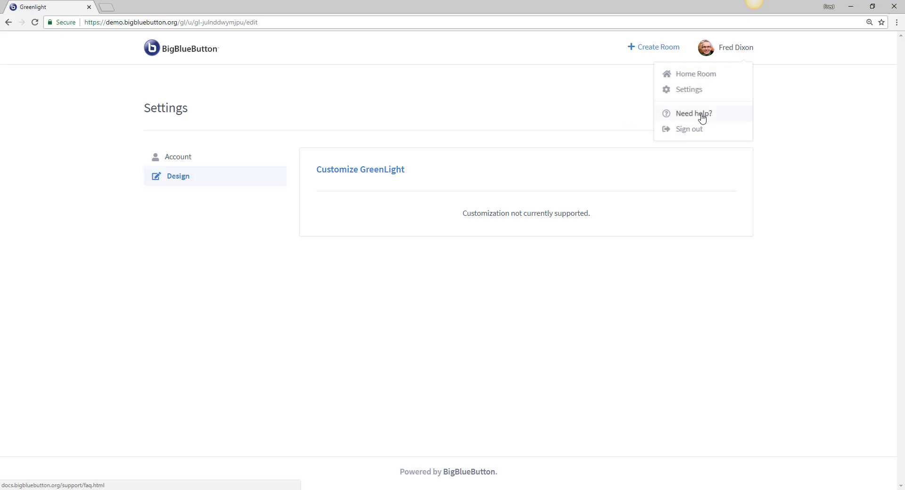
click(696, 73)
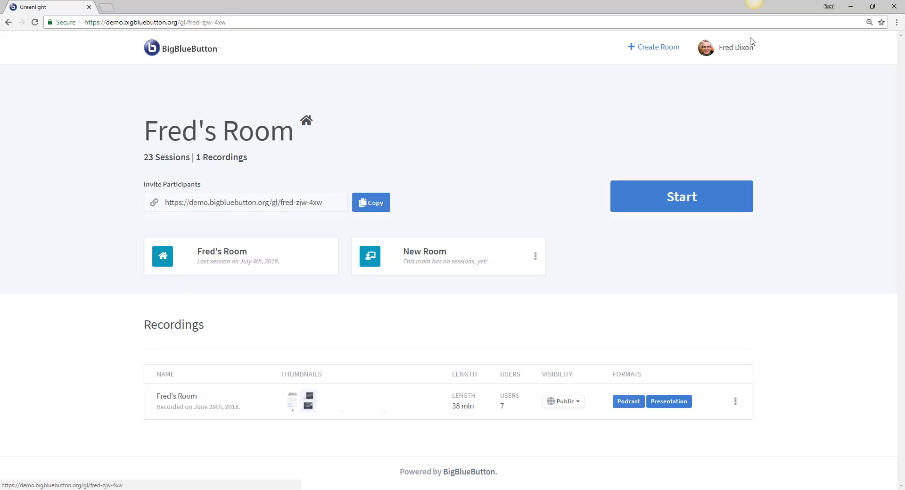
click(736, 47)
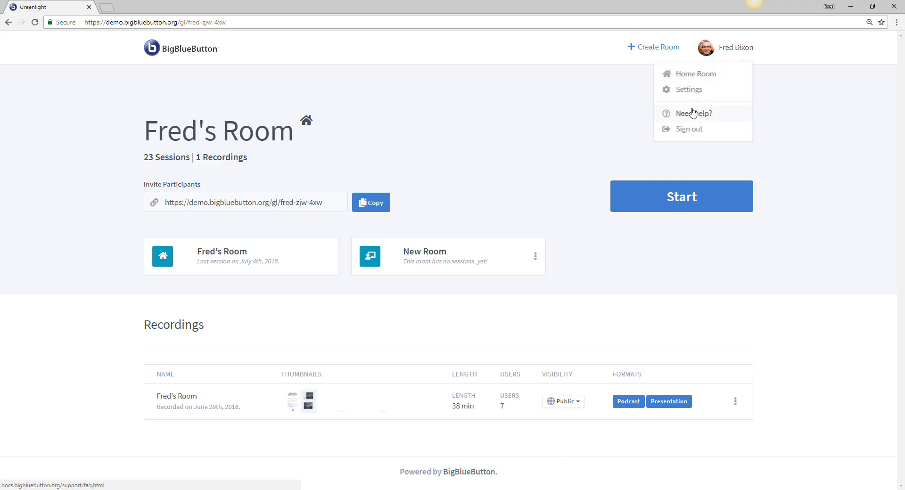
mouse_move(701, 116)
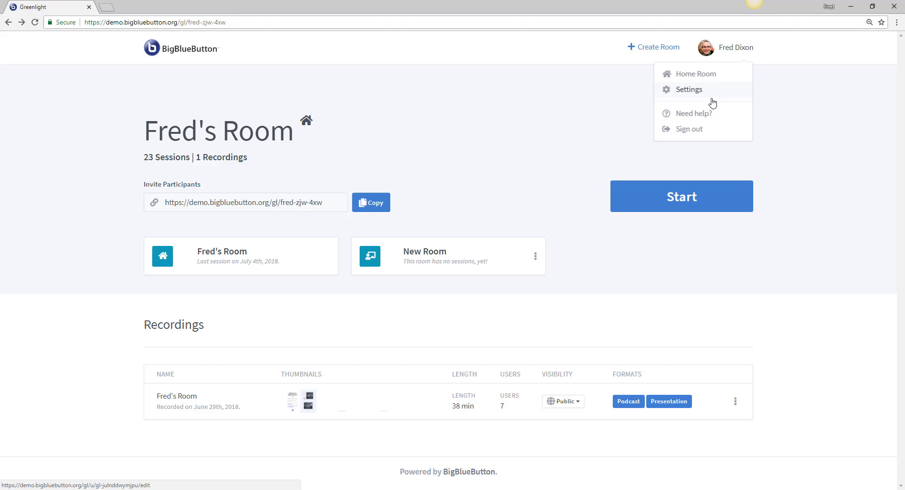
click(689, 129)
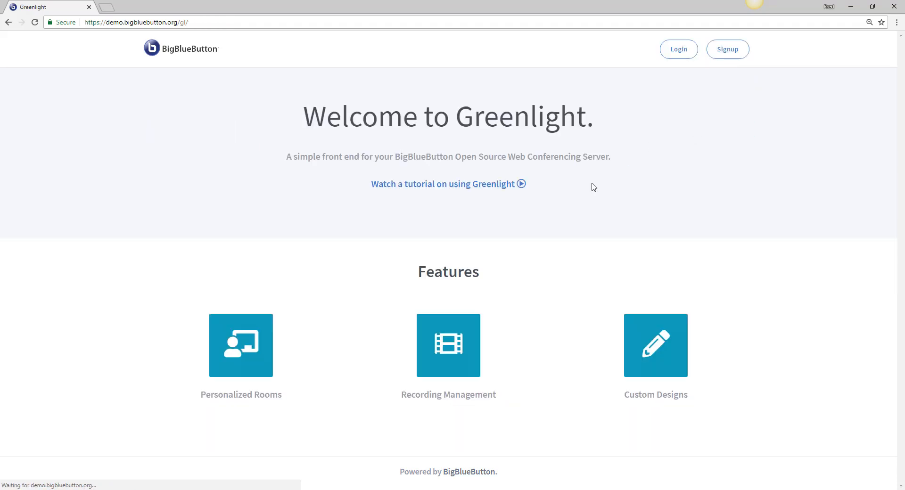
mouse_move(574, 209)
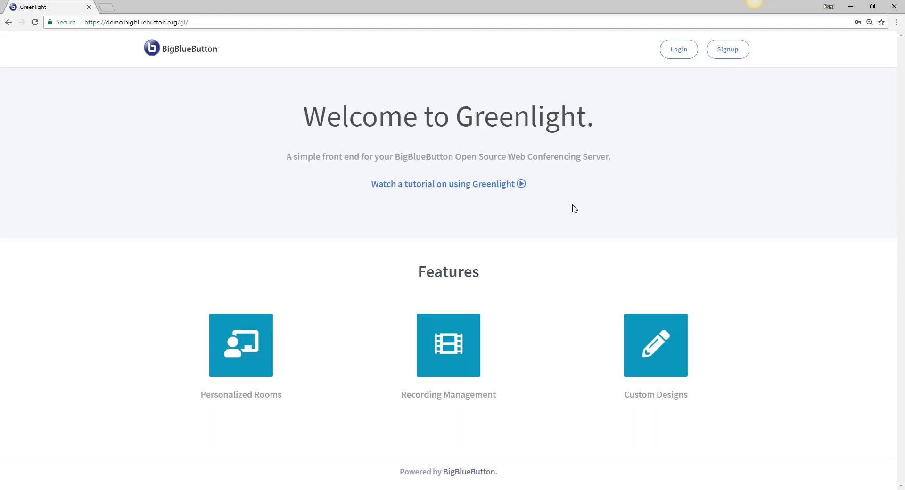